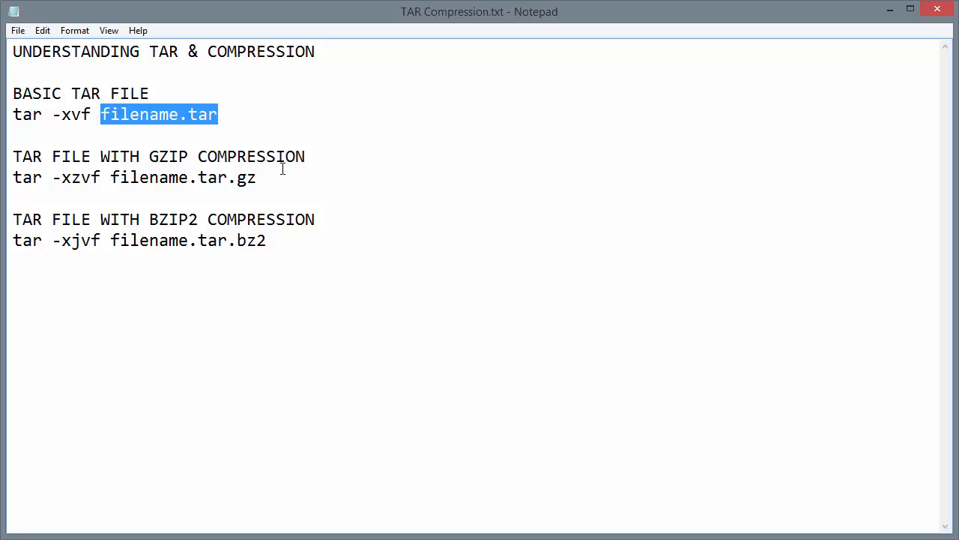
# Look up the df_40_24_linux.tar.bz2 archive name in the notes by highlighting it.
pyautogui.click(292, 183)
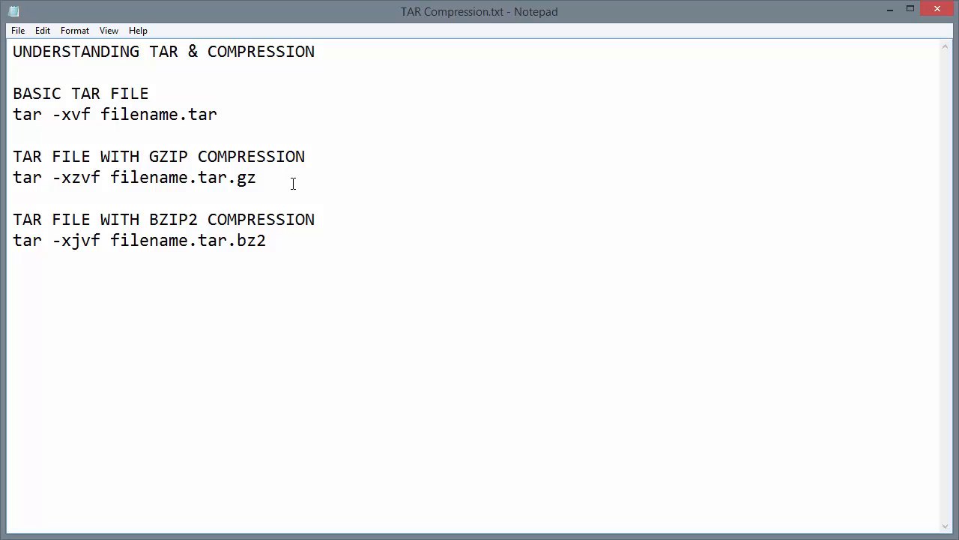
pyautogui.doubleClick(182, 177)
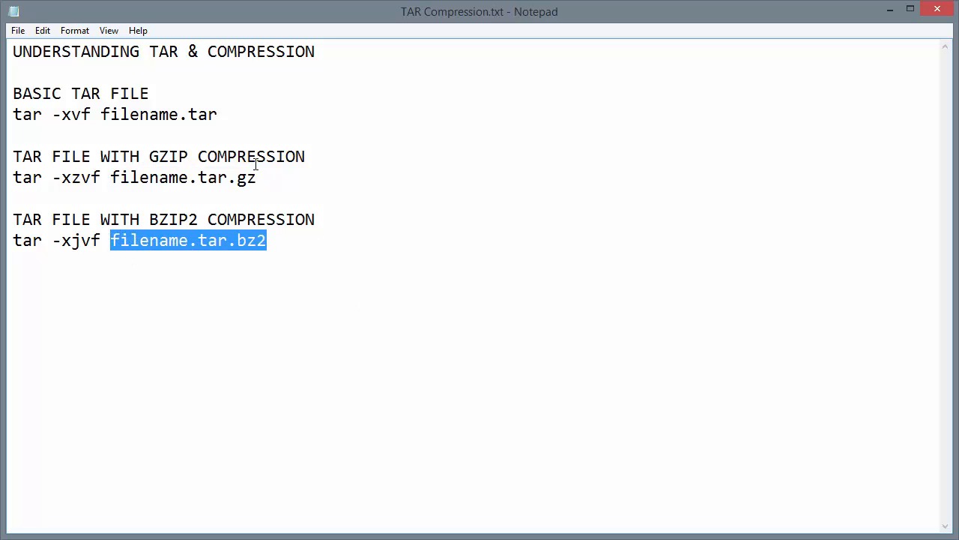
pyautogui.click(274, 178)
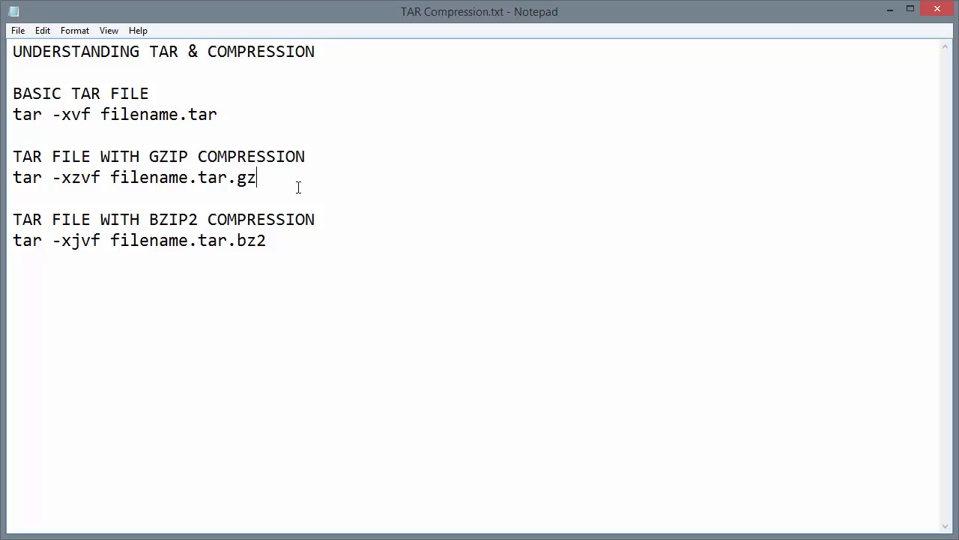
pyautogui.moveTo(335, 148)
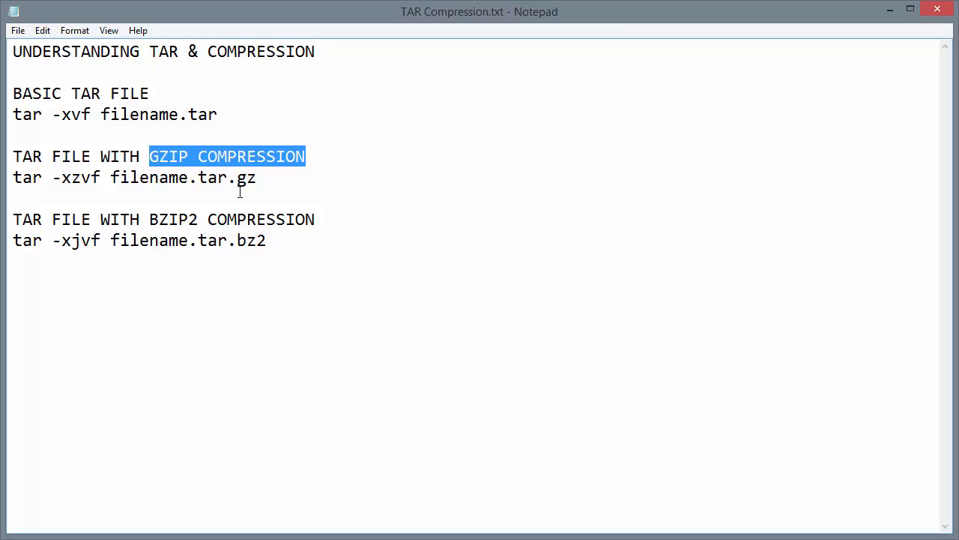
pyautogui.moveTo(264, 187)
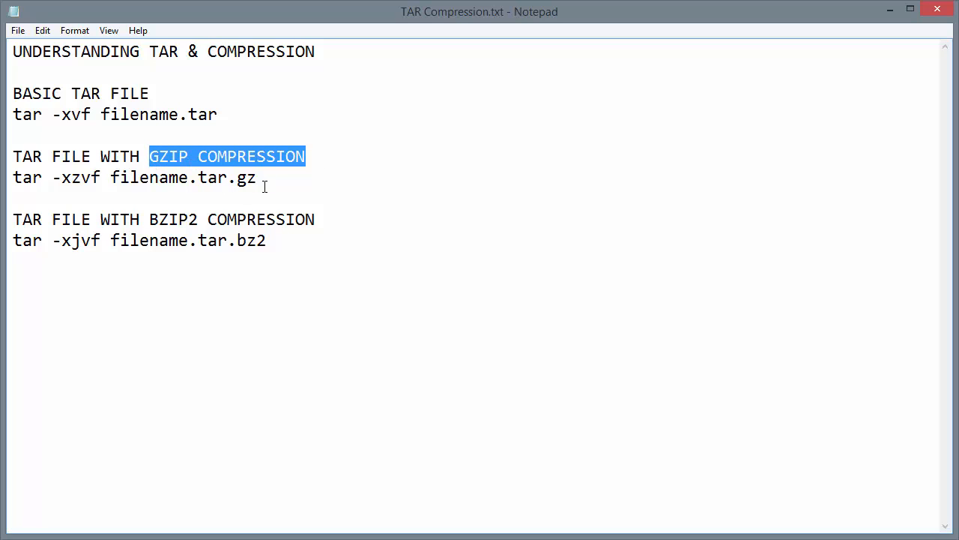
pyautogui.doubleClick(260, 219)
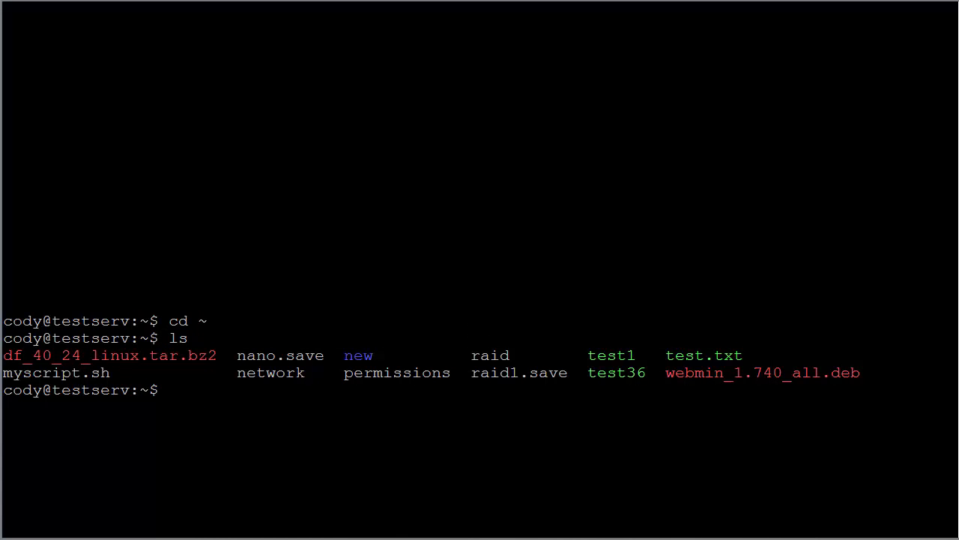
# Run tar -xjvf on df_40_24_linux.tar.bz2 and scroll through the extracted df_linux files.
pyautogui.write('tar -xjvf')
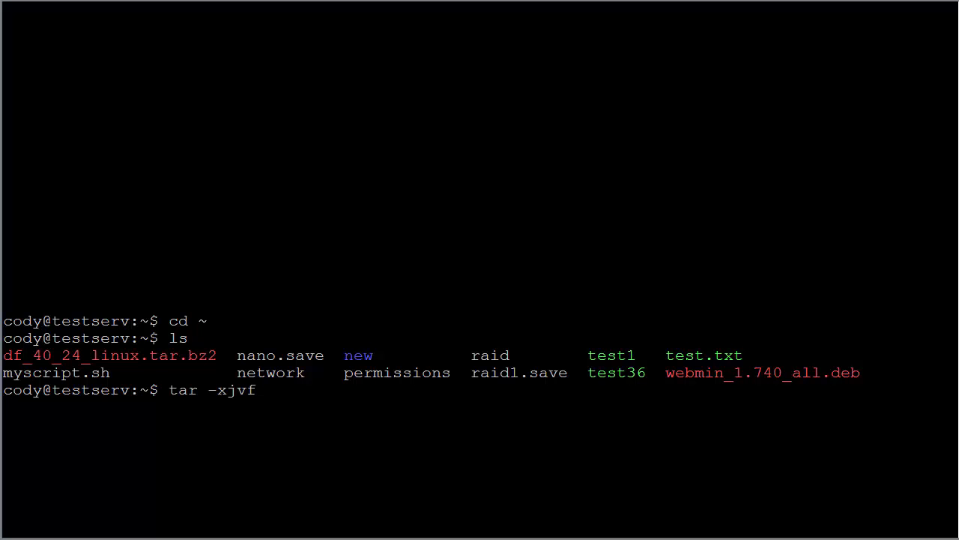
pyautogui.write('df_')
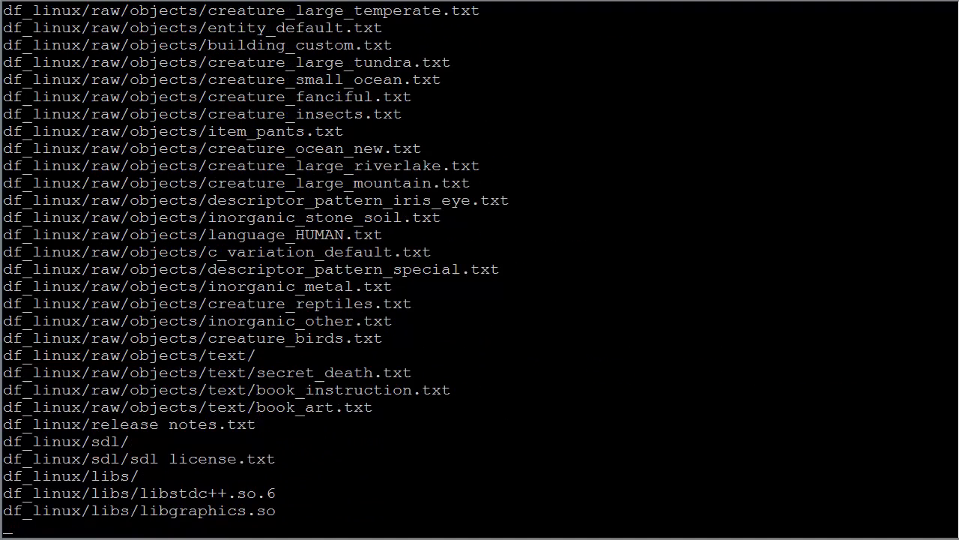
pyautogui.scroll(-3)
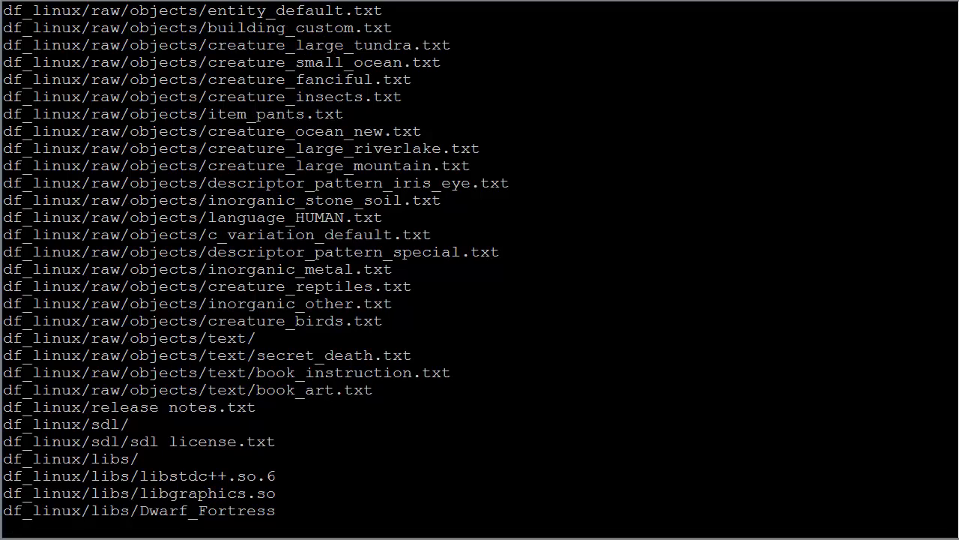
pyautogui.scroll(-3)
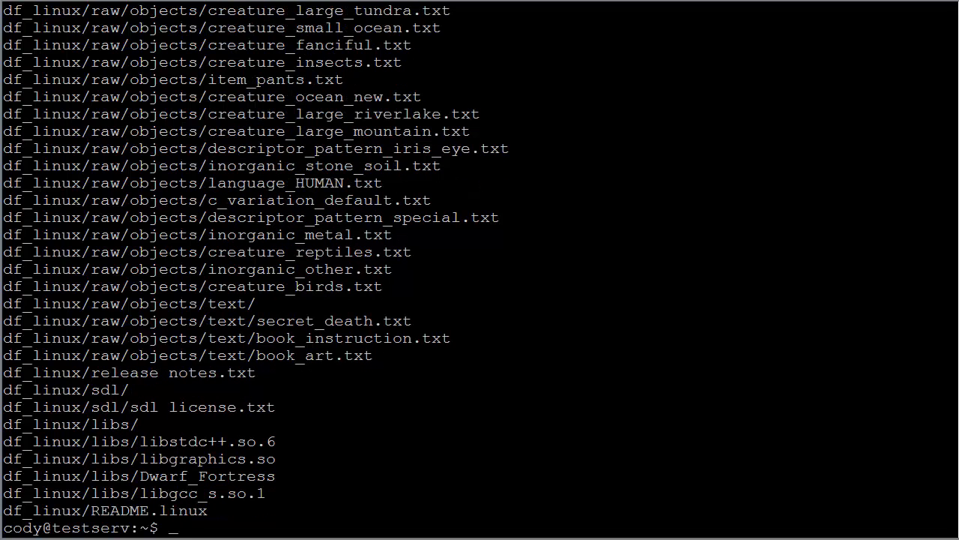
# List the home directory with ls, then begin a cd command into df_linux.
pyautogui.write('ls')
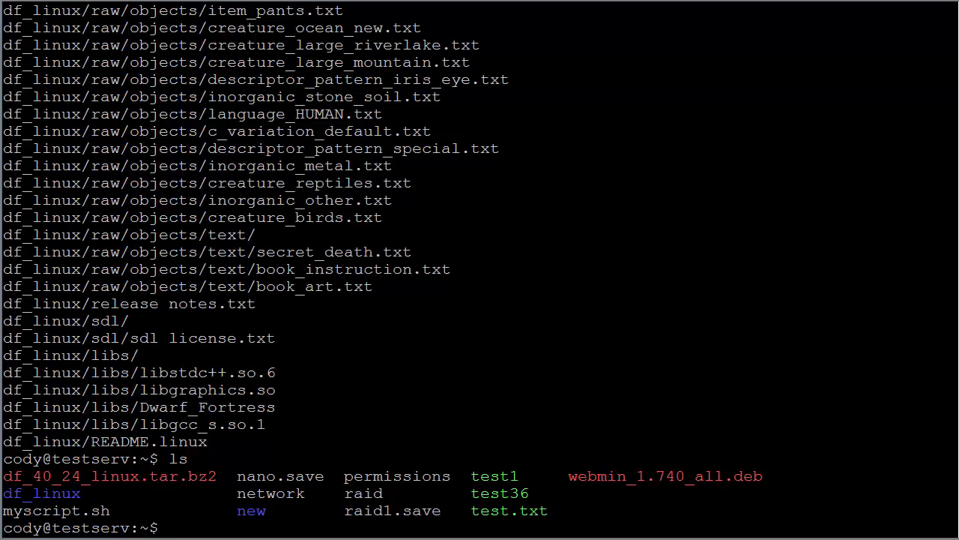
pyautogui.write('cd d')
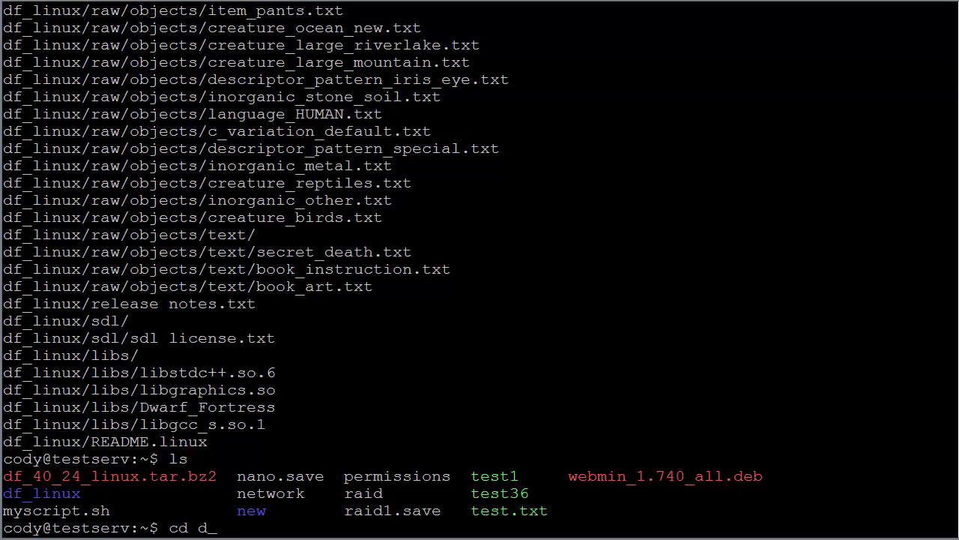